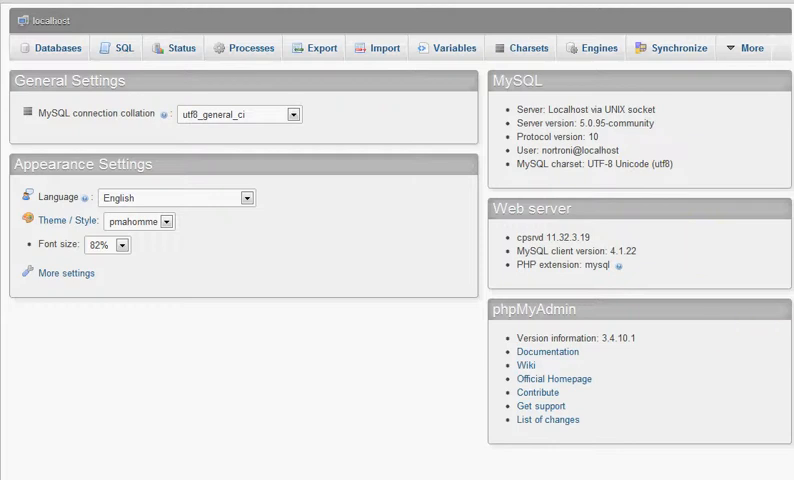
pyautogui.moveTo(783, 308)
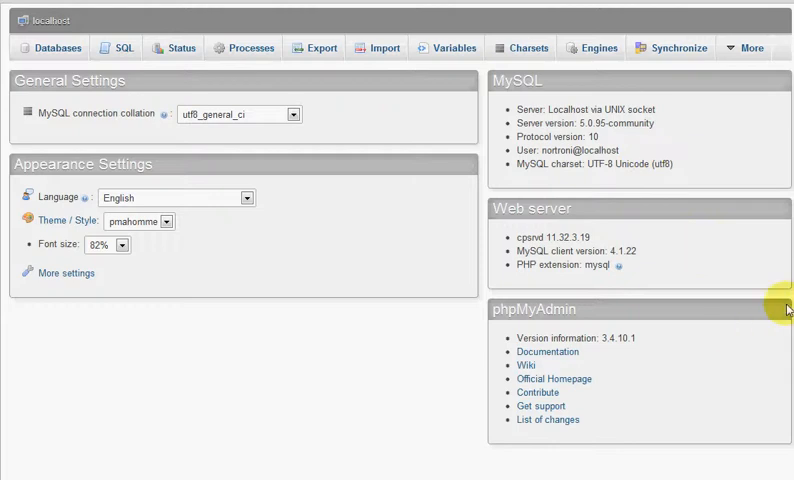
pyautogui.moveTo(583, 330)
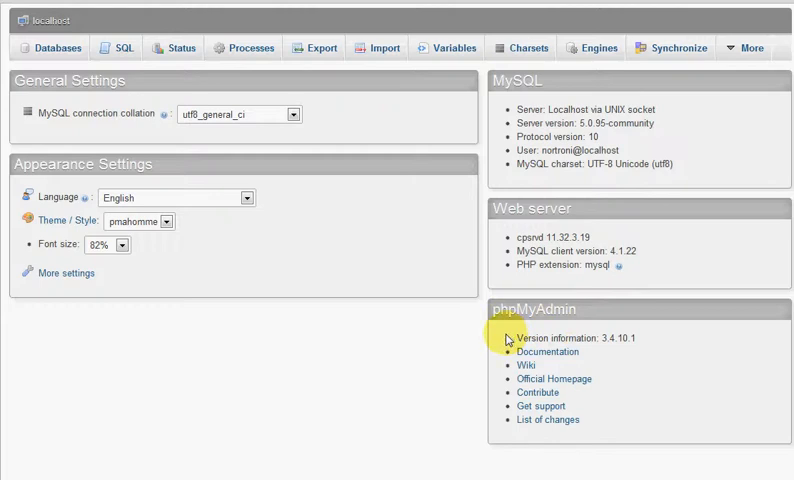
pyautogui.moveTo(423, 343)
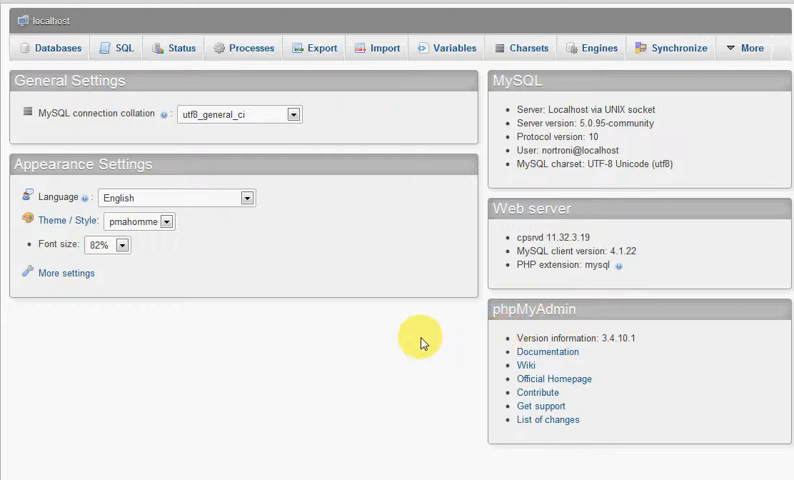
pyautogui.moveTo(384, 216)
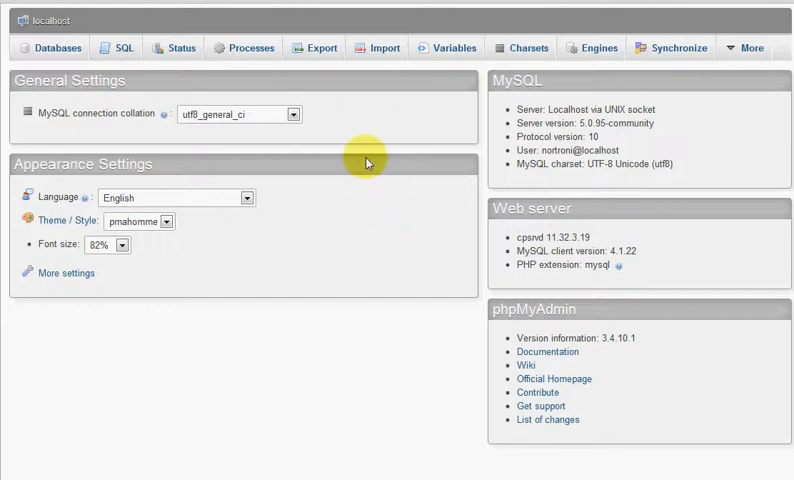
pyautogui.moveTo(378, 145)
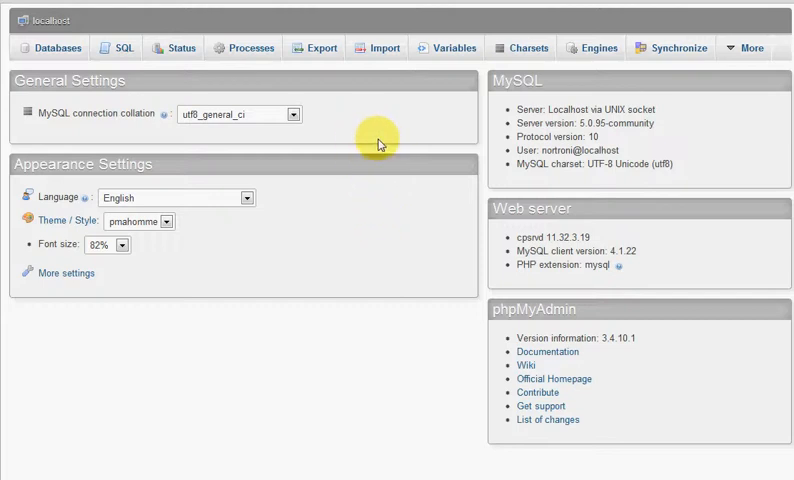
pyautogui.moveTo(316, 166)
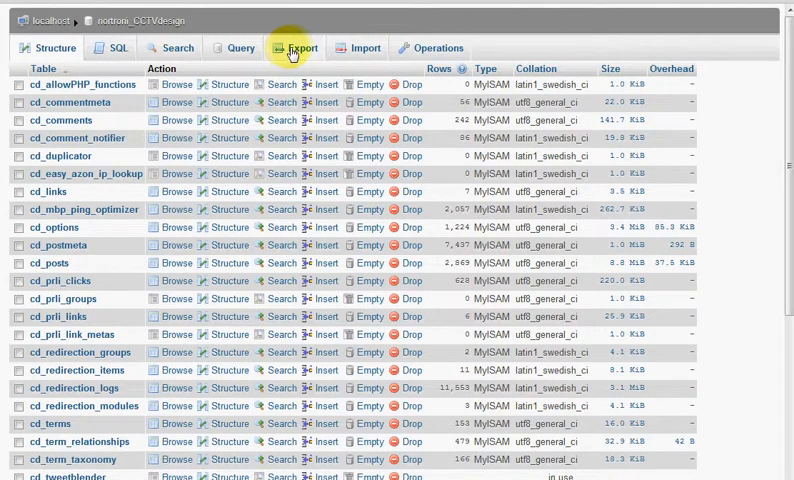
# - Open the Export tab for nortroni_CCTVdesign to produce a quick SQL dump
pyautogui.click(301, 47)
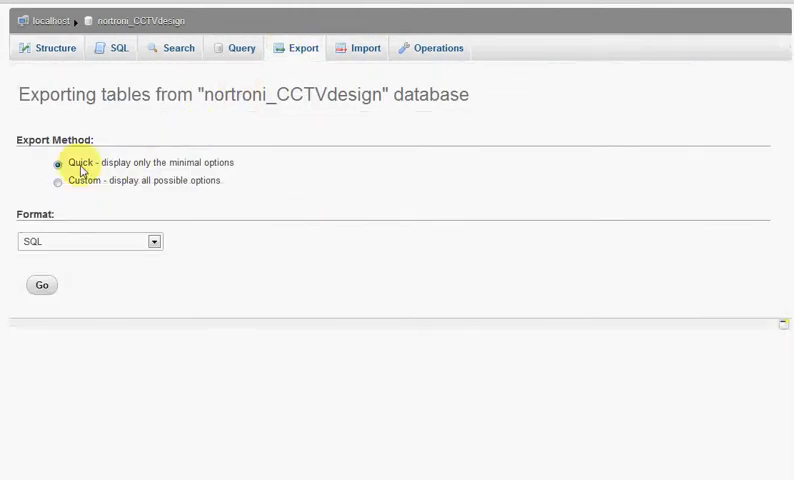
pyautogui.moveTo(36, 272)
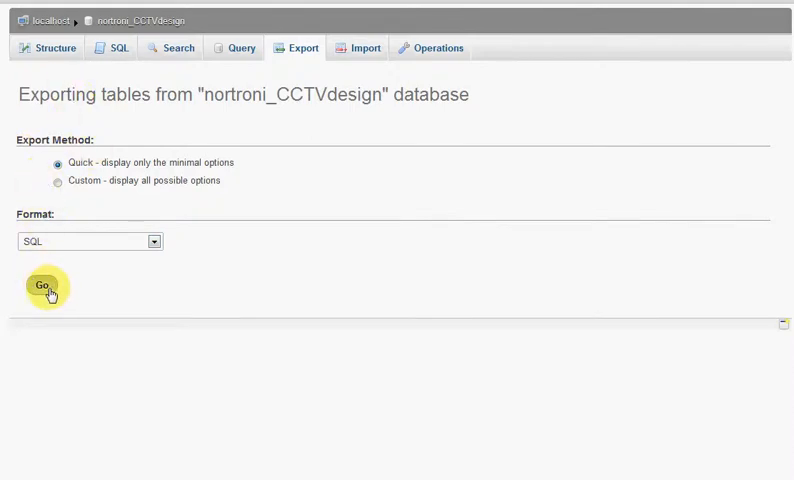
pyautogui.moveTo(57, 330)
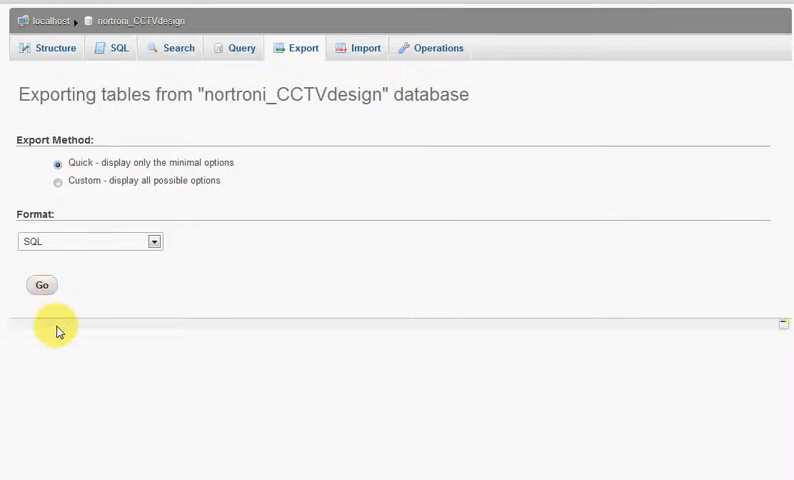
pyautogui.moveTo(50, 357)
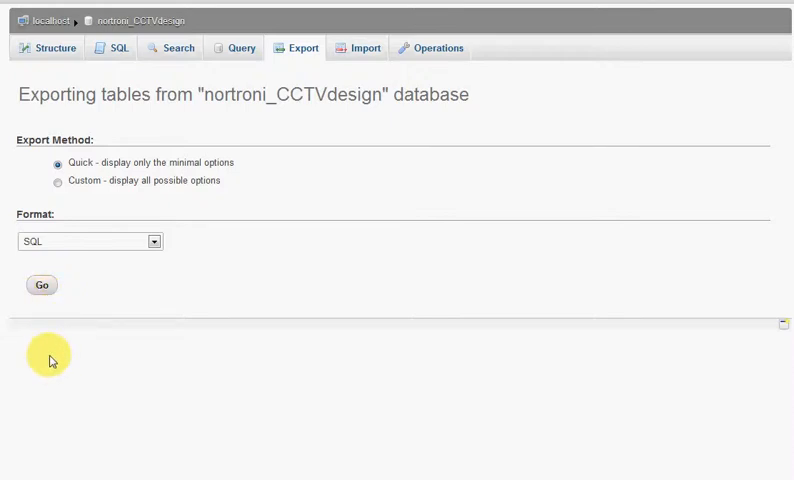
pyautogui.moveTo(73, 382)
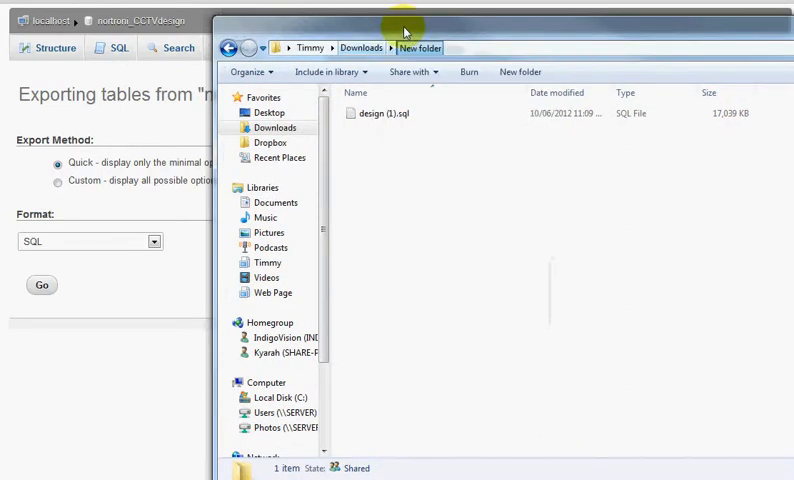
# - Open design (1).sql from the New folder in Notepad++ and maximise the window
pyautogui.click(390, 113)
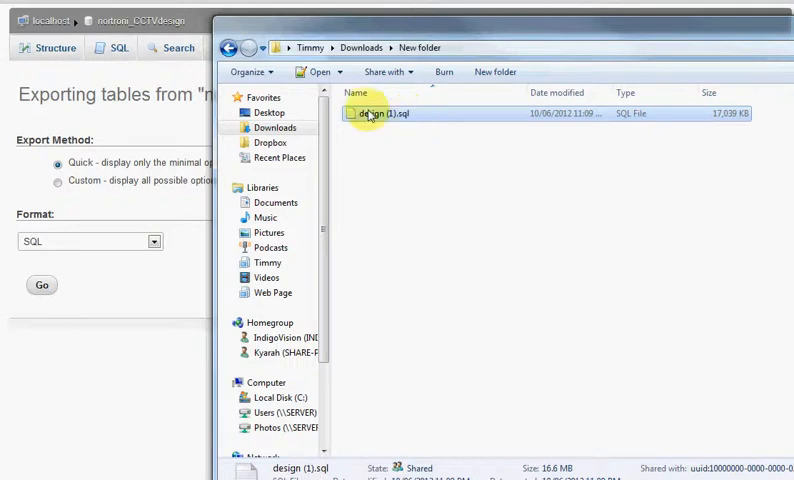
pyautogui.rightClick(375, 113)
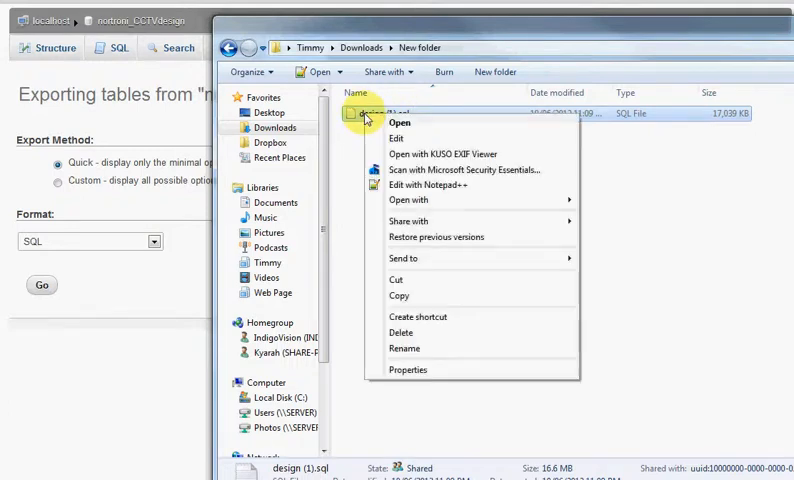
pyautogui.moveTo(402, 185)
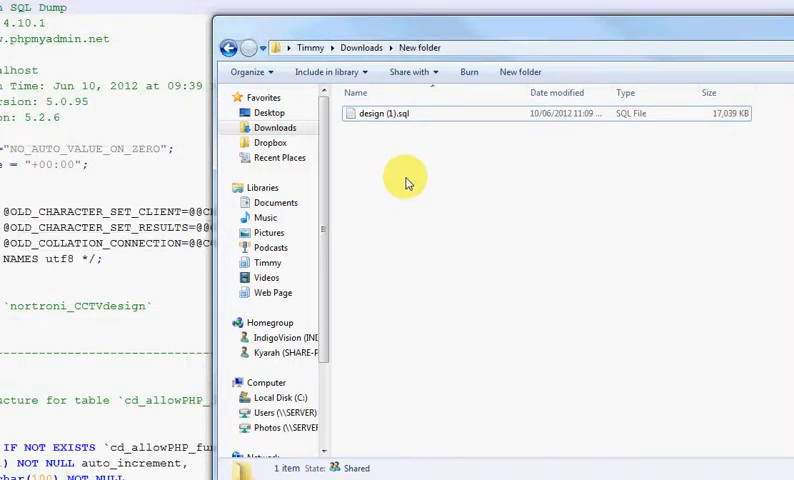
pyautogui.doubleClick(378, 113)
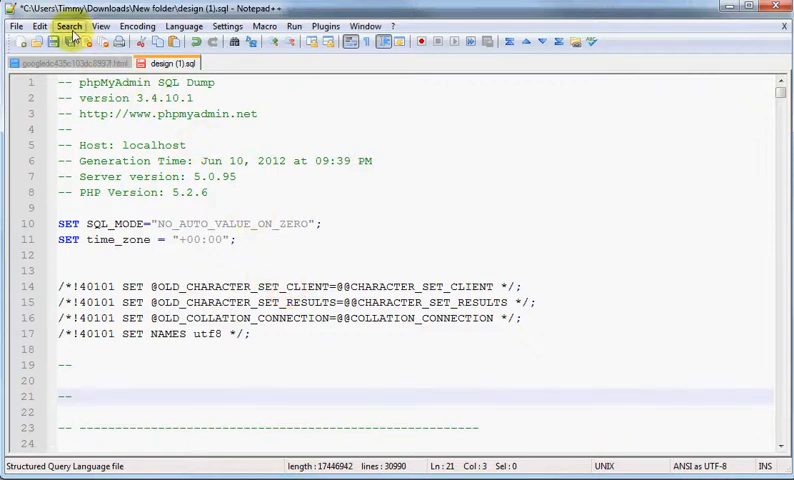
pyautogui.click(69, 26)
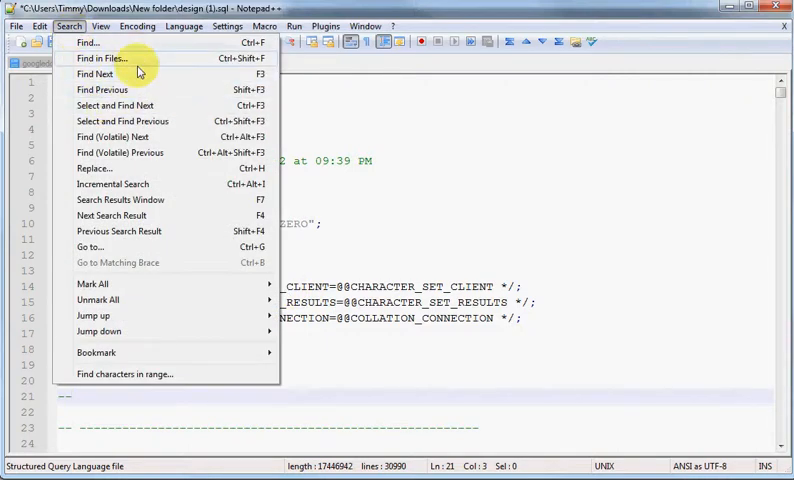
pyautogui.click(94, 168)
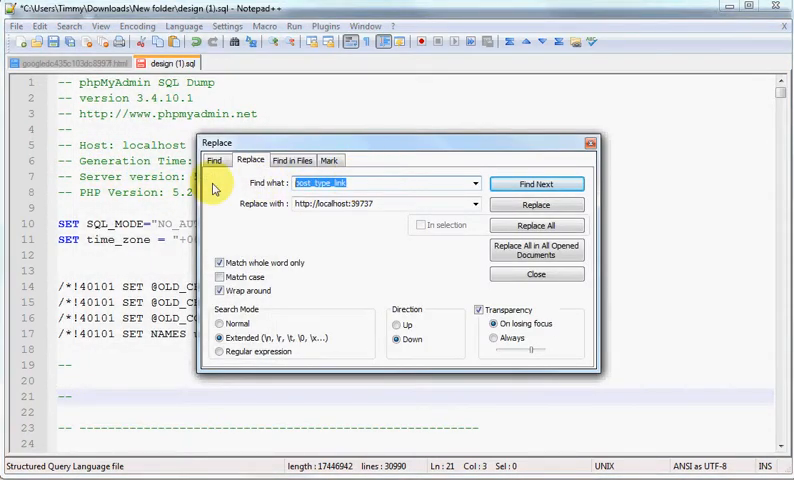
pyautogui.write('http://cctv')
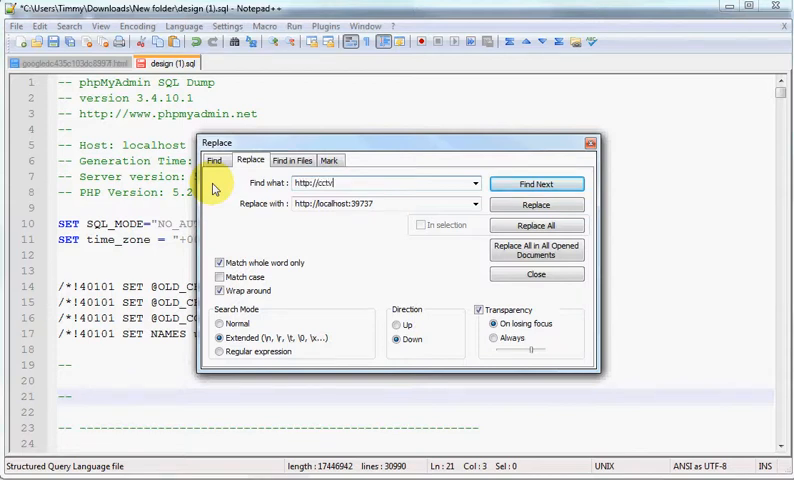
pyautogui.write('desin')
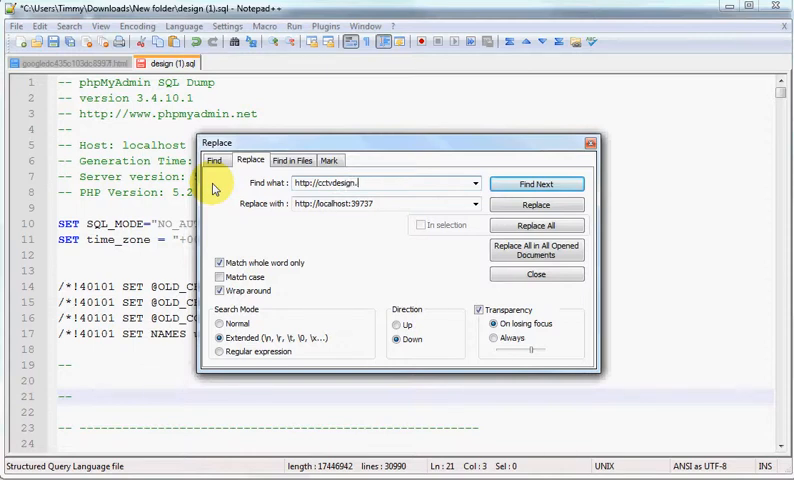
pyautogui.write('com.au')
pyautogui.click(387, 203)
pyautogui.write('/')
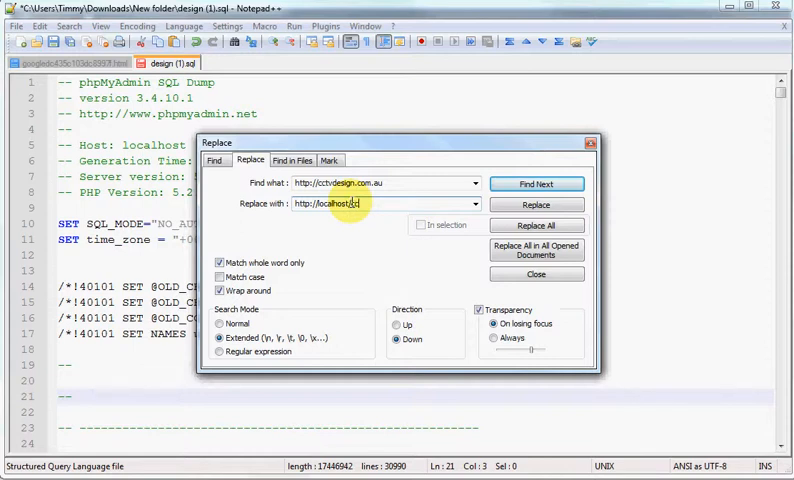
pyautogui.write('cctvdes')
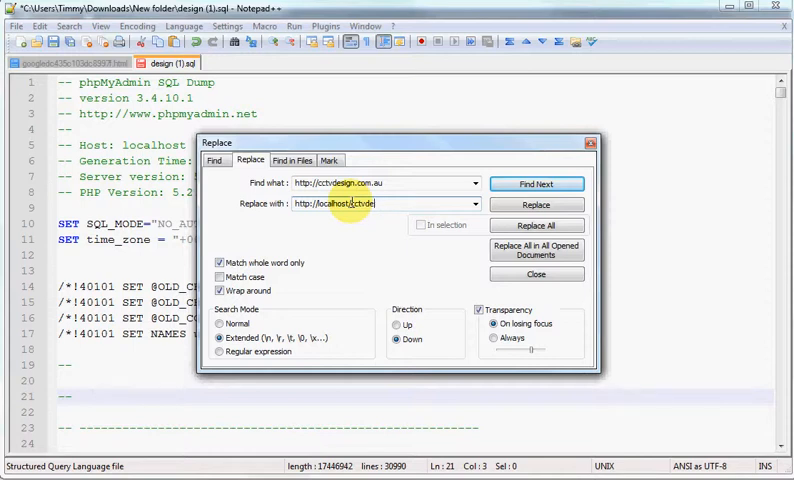
pyautogui.write('s')
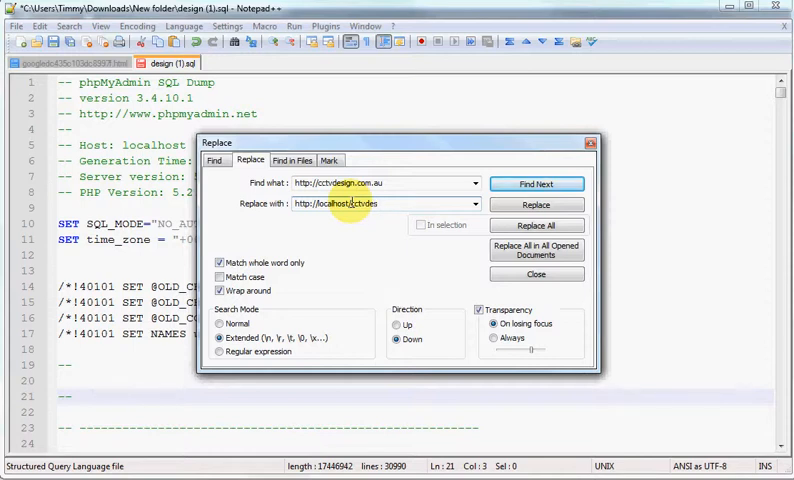
pyautogui.write('gn')
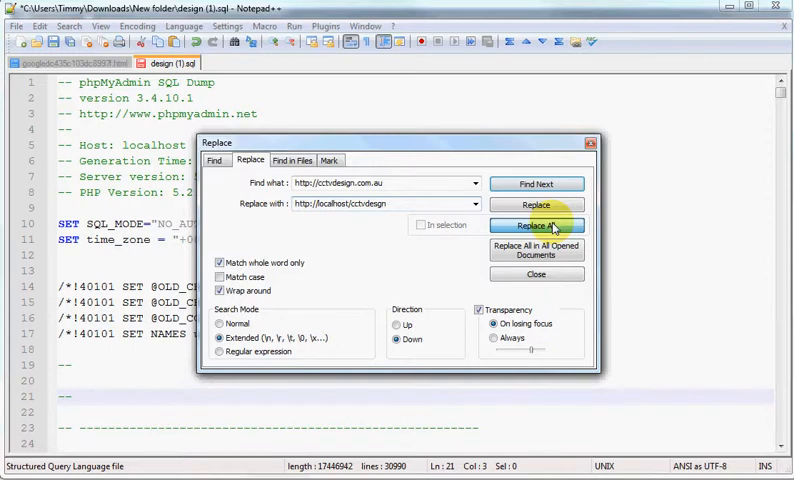
# - Replace all 24212 live-site URL occurrences in the dump and close the dialog
pyautogui.click(537, 226)
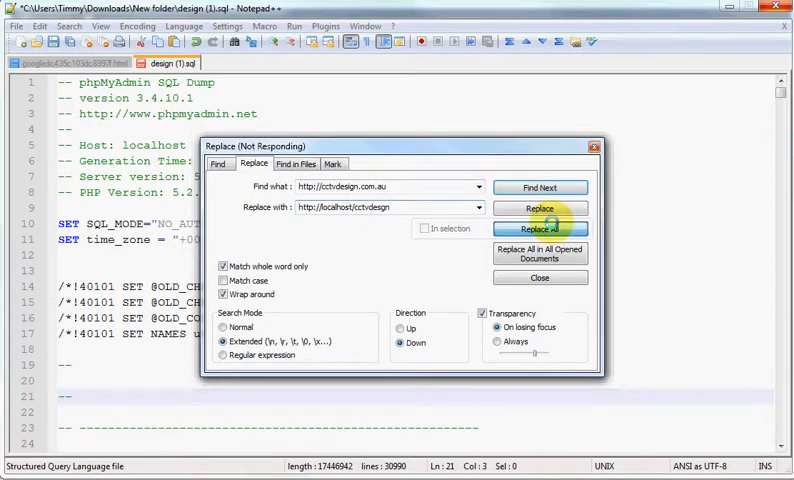
pyautogui.click(540, 228)
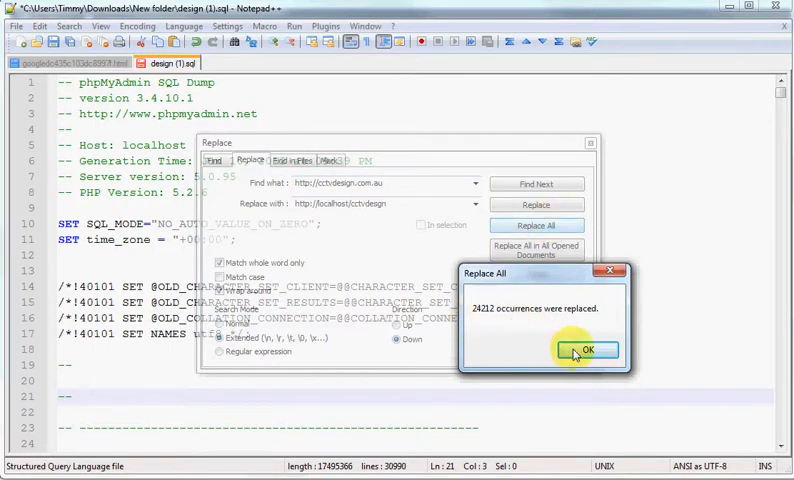
pyautogui.click(587, 350)
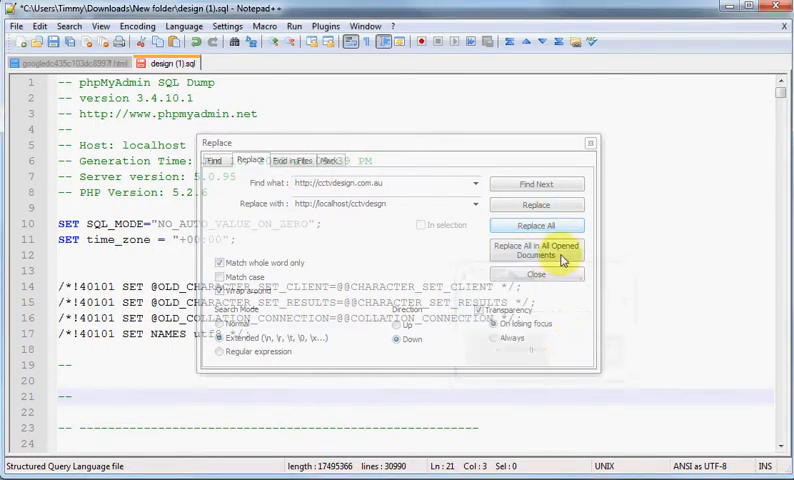
pyautogui.click(535, 273)
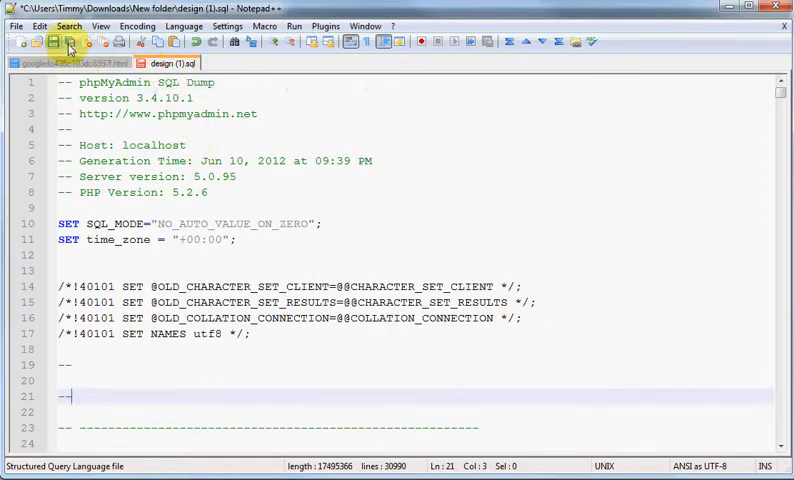
# - Save the edited dump as design 1(1).sql
pyautogui.click(16, 26)
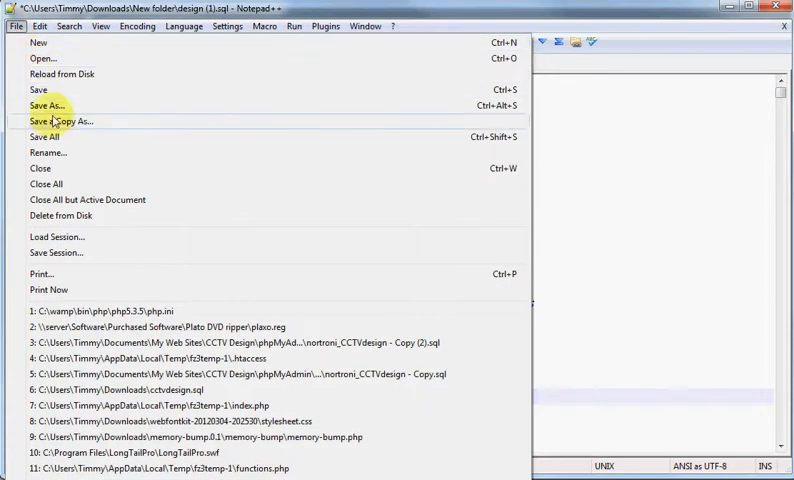
pyautogui.click(45, 105)
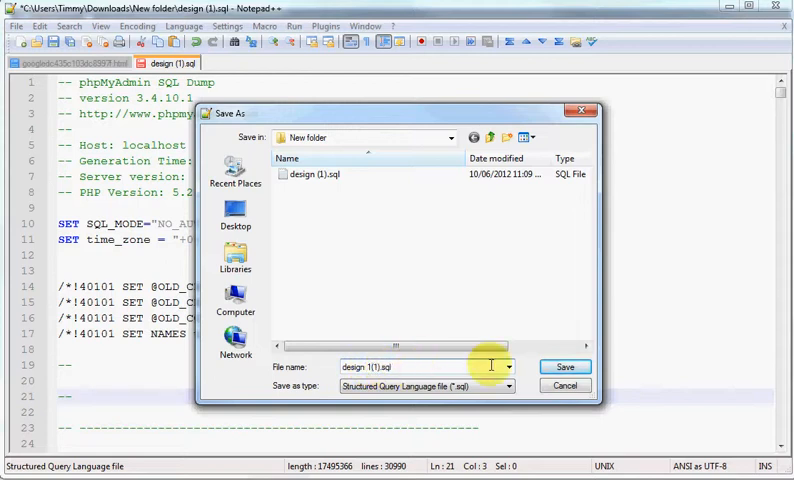
pyautogui.click(564, 366)
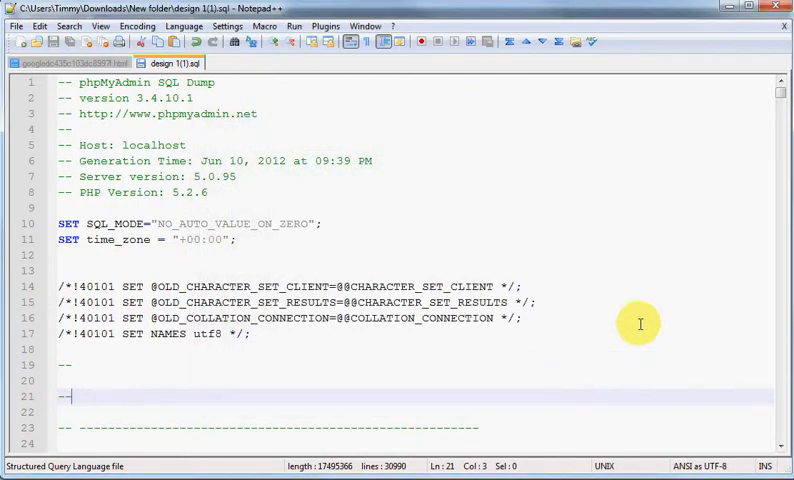
pyautogui.moveTo(759, 210)
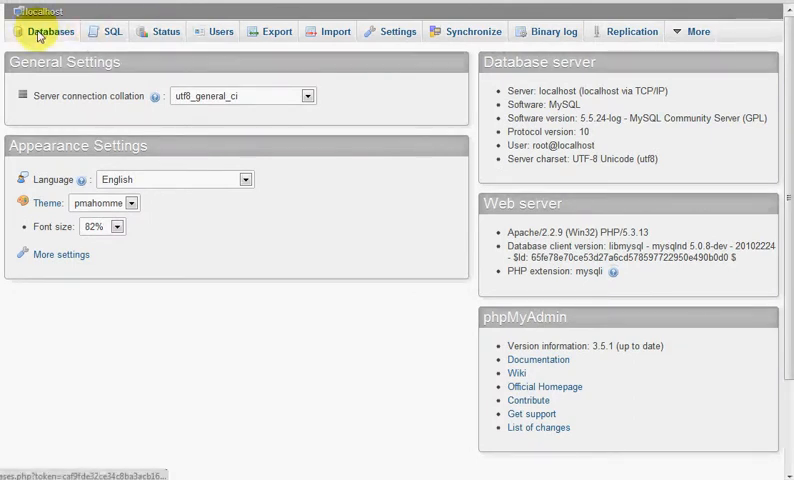
# - Create the cctvdesign database with default collation and open it
pyautogui.click(49, 31)
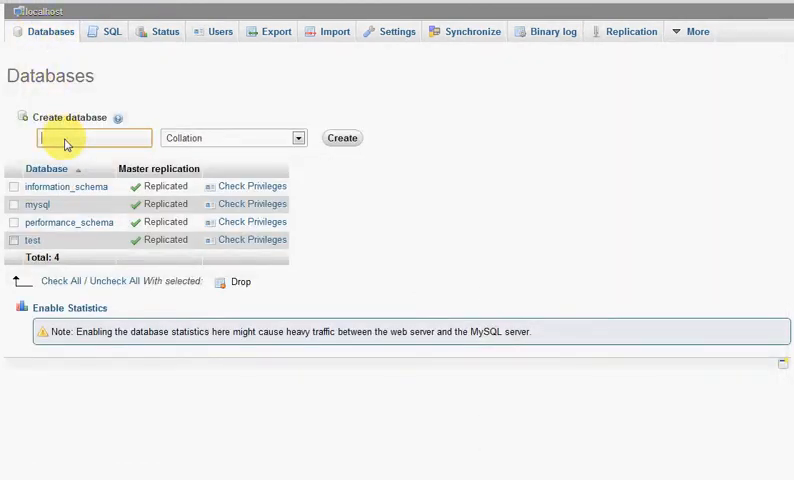
pyautogui.write('cctvdesign')
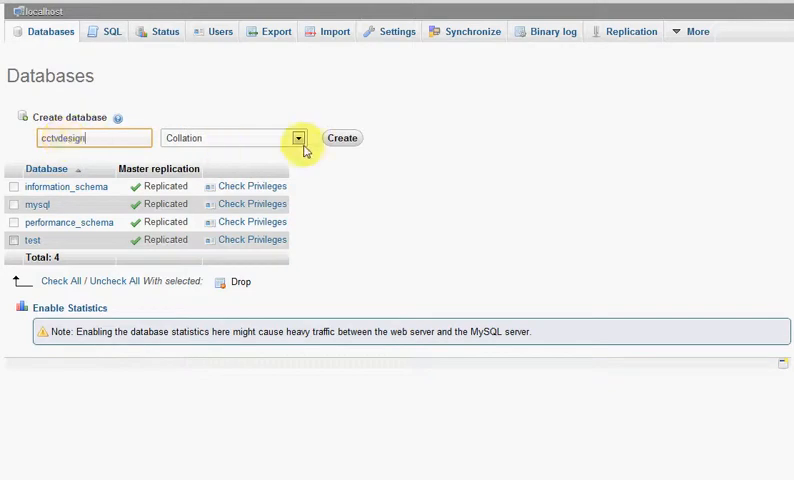
pyautogui.click(298, 137)
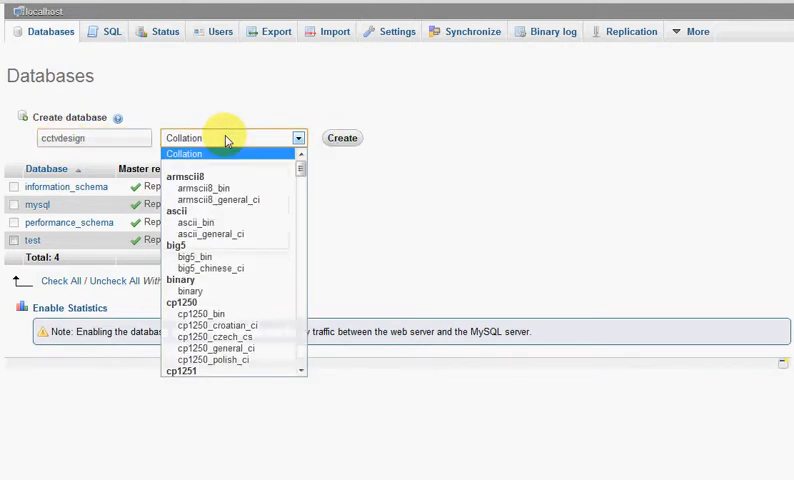
pyautogui.click(342, 137)
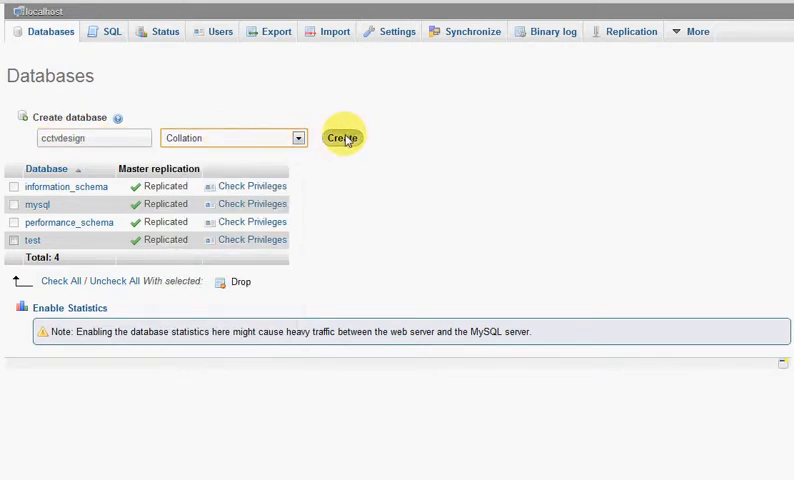
pyautogui.click(342, 137)
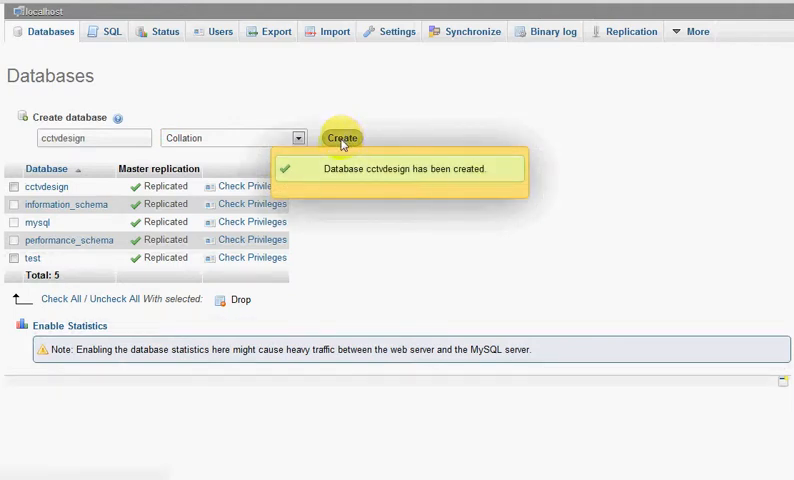
pyautogui.moveTo(283, 286)
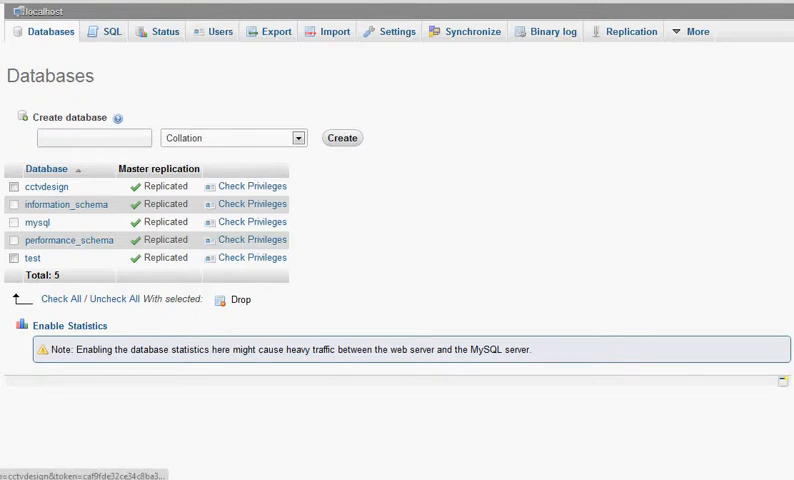
pyautogui.click(45, 186)
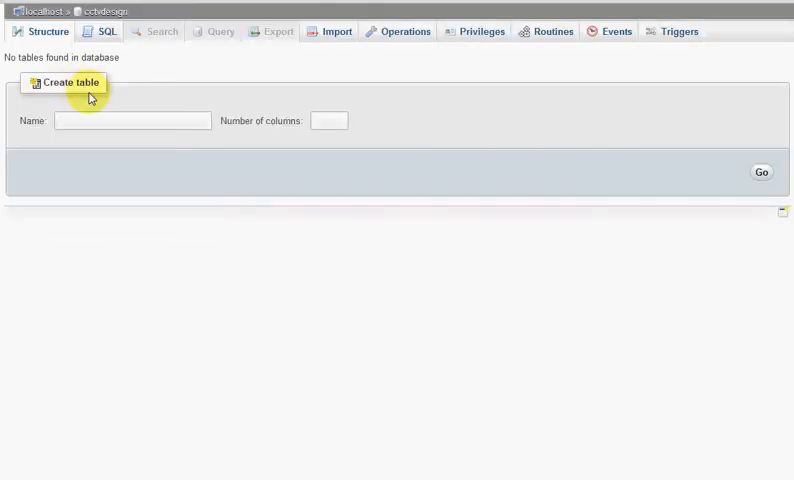
pyautogui.moveTo(72, 288)
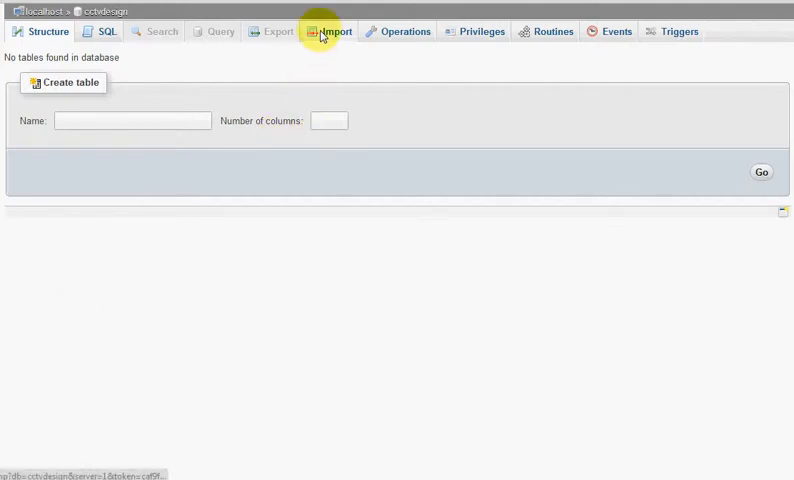
# - Open cctvdesign's Import page and check the 2,048KiB upload limit
pyautogui.click(333, 31)
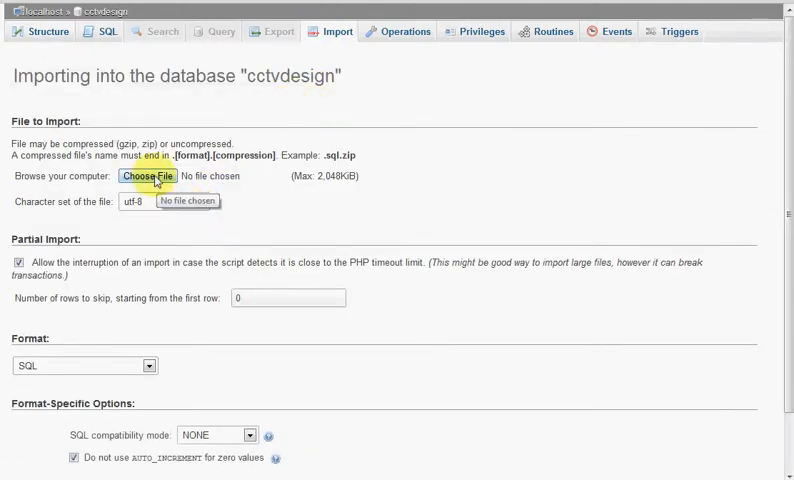
pyautogui.moveTo(317, 172)
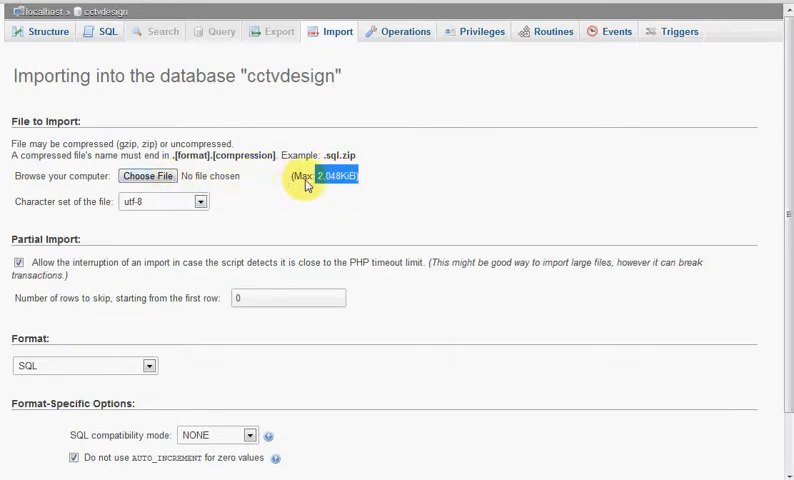
pyautogui.moveTo(213, 214)
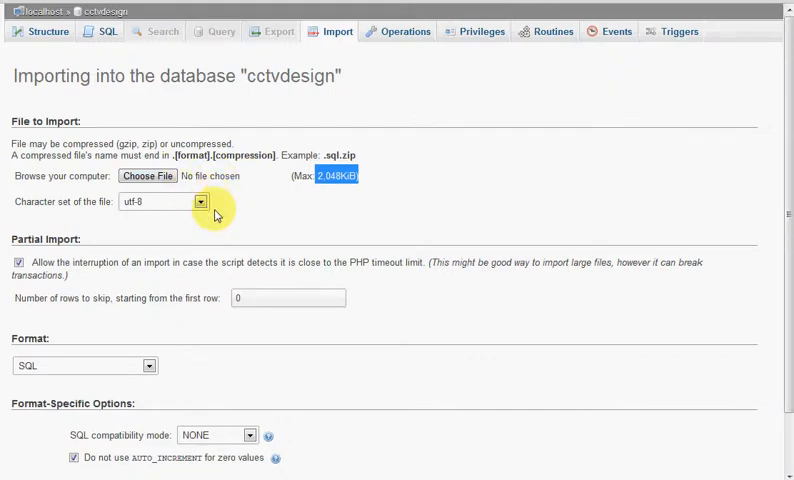
pyautogui.moveTo(201, 237)
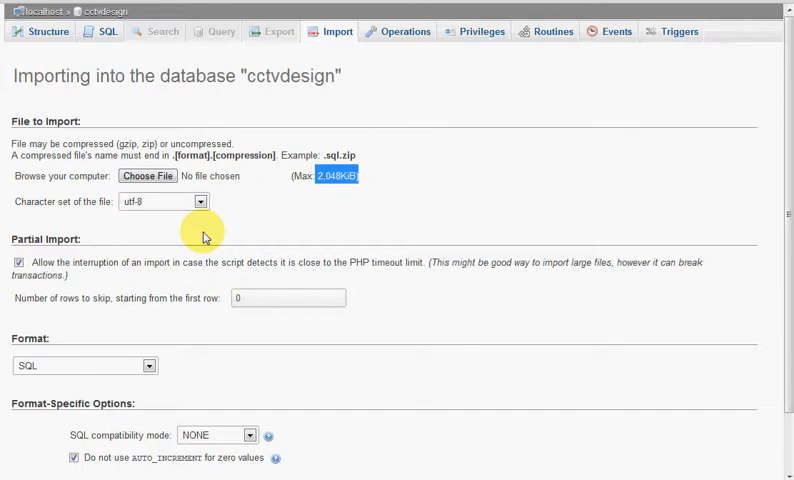
pyautogui.moveTo(218, 226)
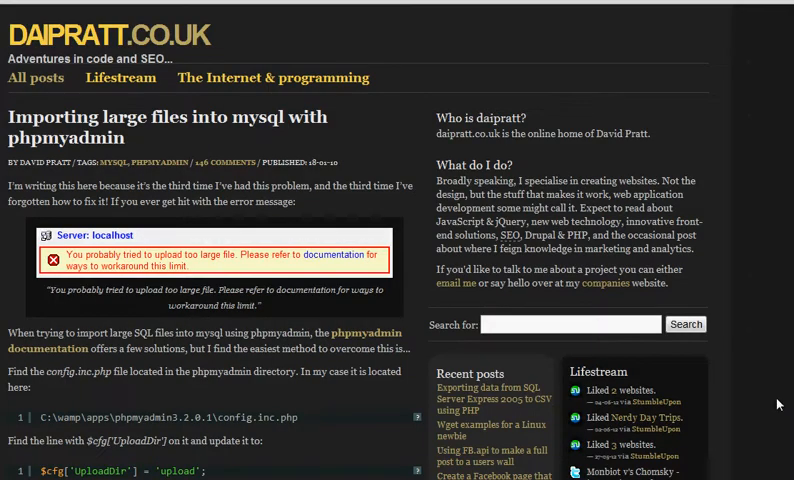
pyautogui.moveTo(310, 425)
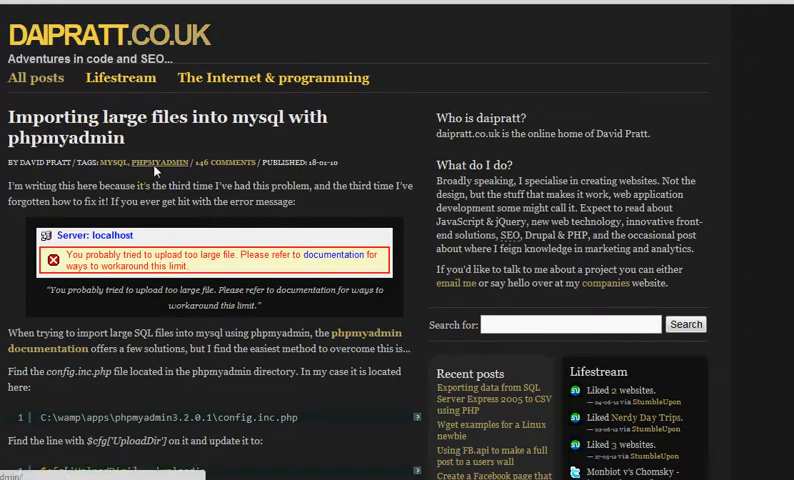
pyautogui.moveTo(320, 263)
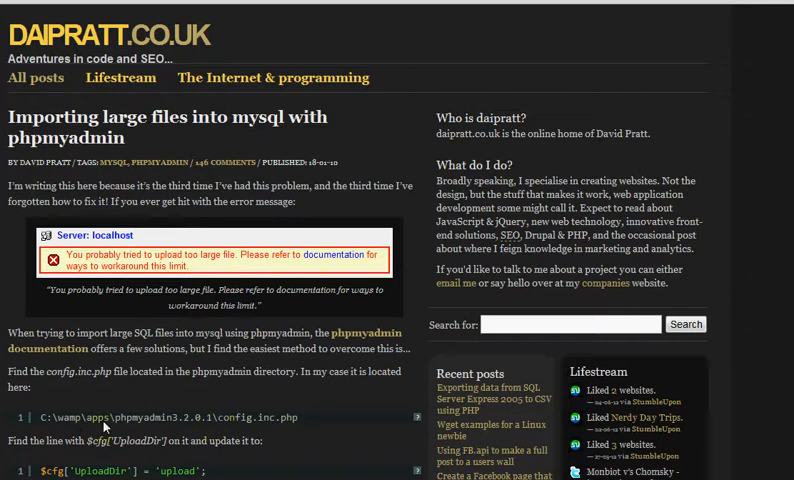
pyautogui.moveTo(218, 424)
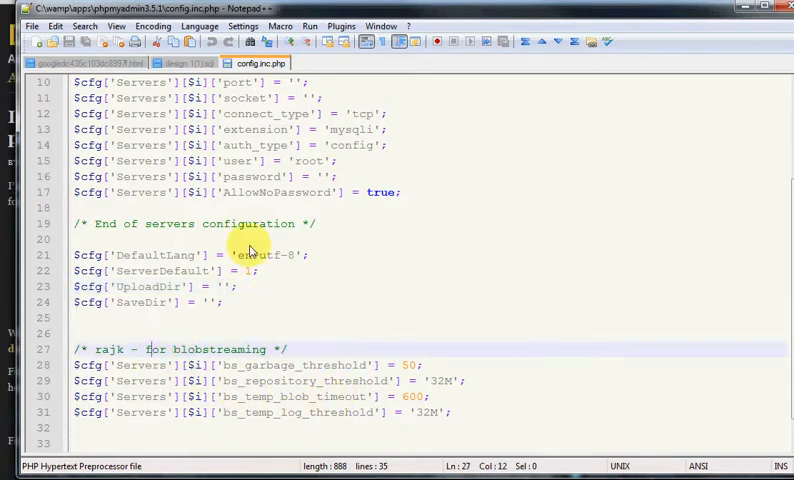
# - Scroll config.inc.php to review the $cfg['UploadDir'] setting
pyautogui.scroll(-3)
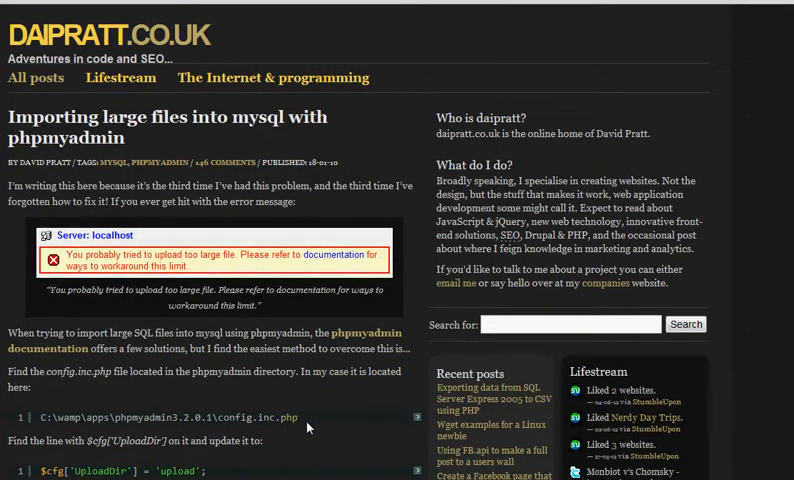
# - Read the guide's upload directory step and select the upload path in the post
pyautogui.scroll(-3)
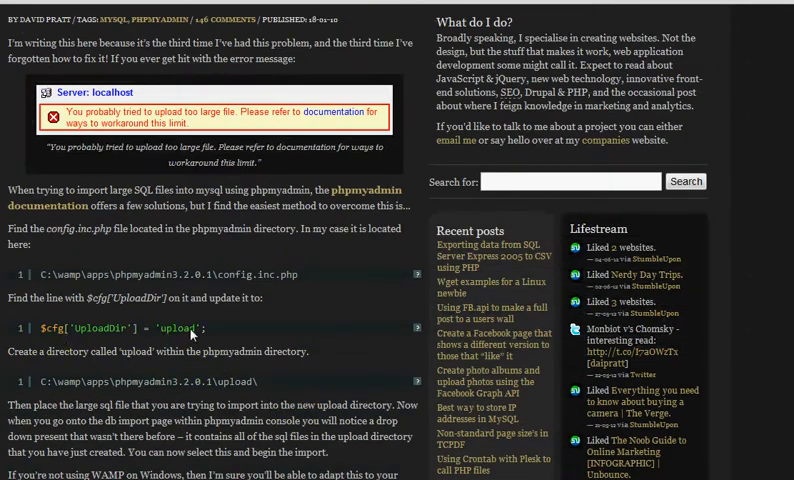
pyautogui.scroll(-3)
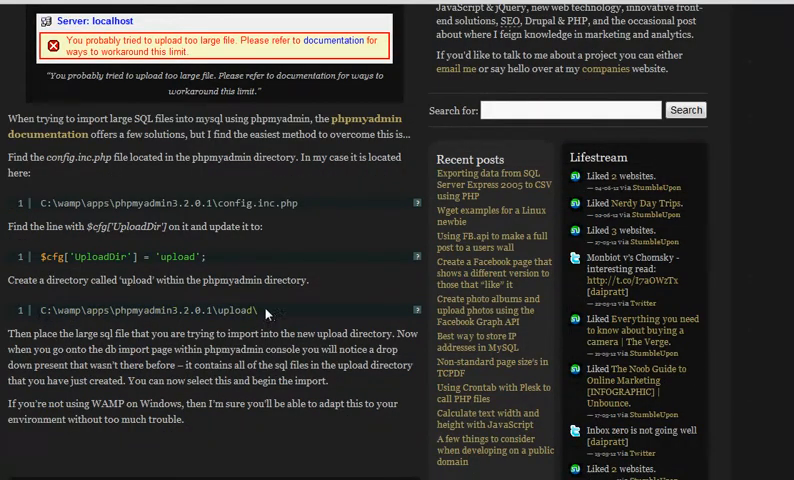
pyautogui.doubleClick(230, 311)
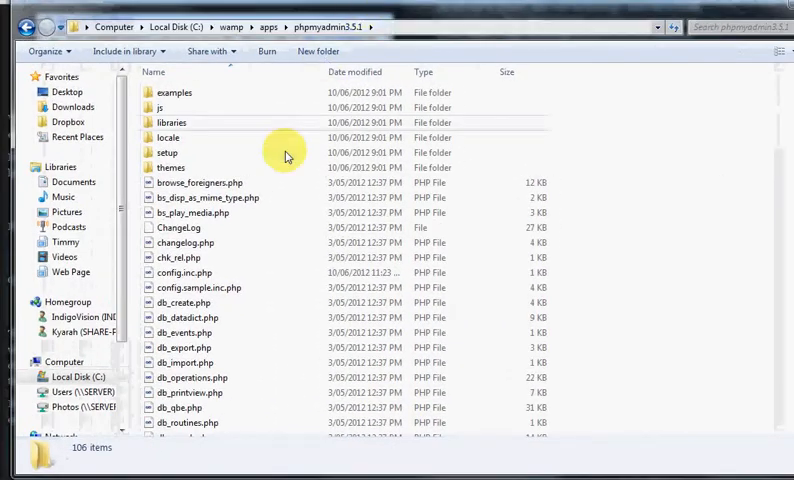
# - Create a new folder named upload inside phpmyadmin3.5.1
pyautogui.click(167, 152)
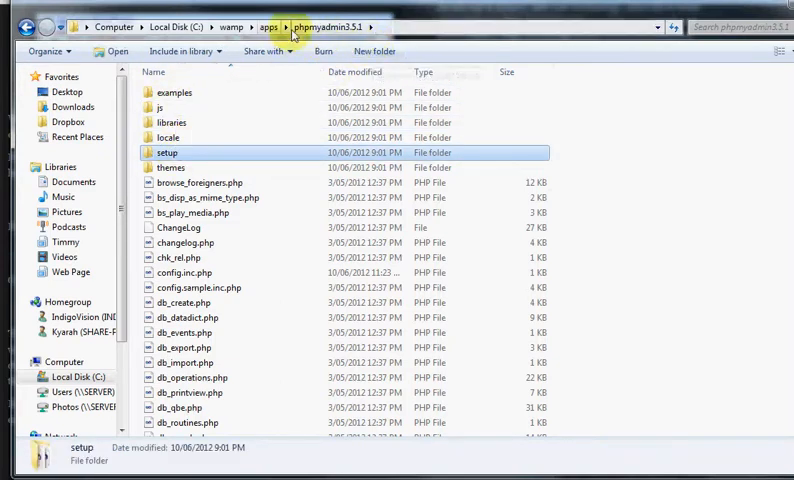
pyautogui.moveTo(352, 36)
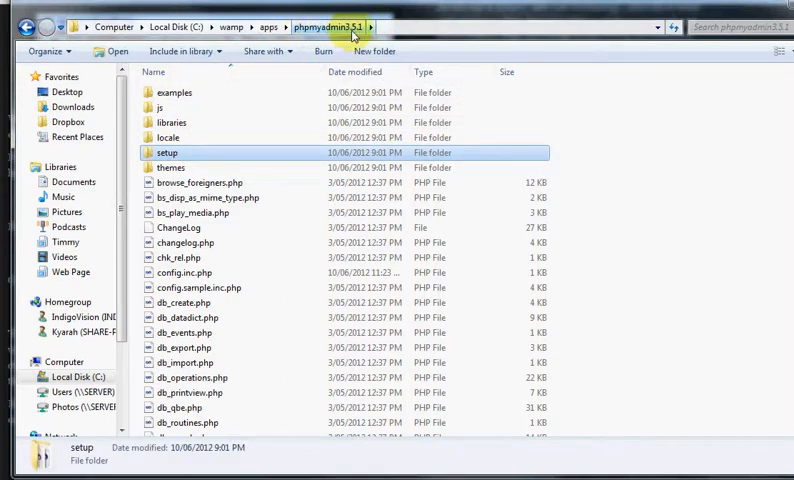
pyautogui.click(375, 51)
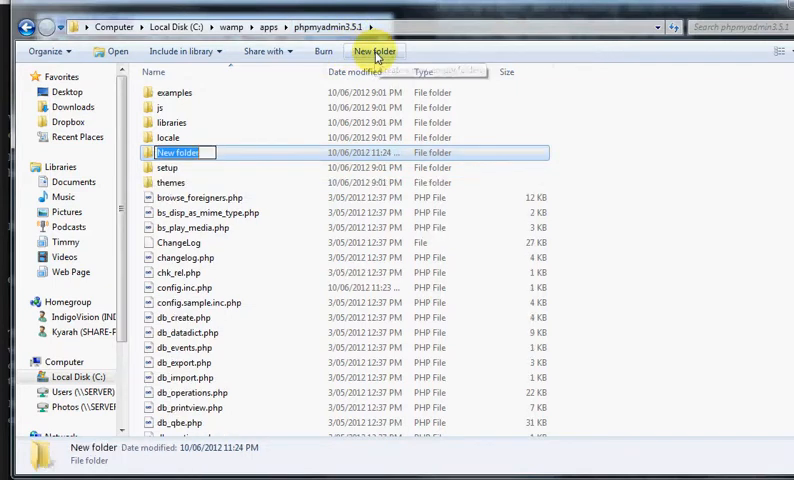
pyautogui.write('up')
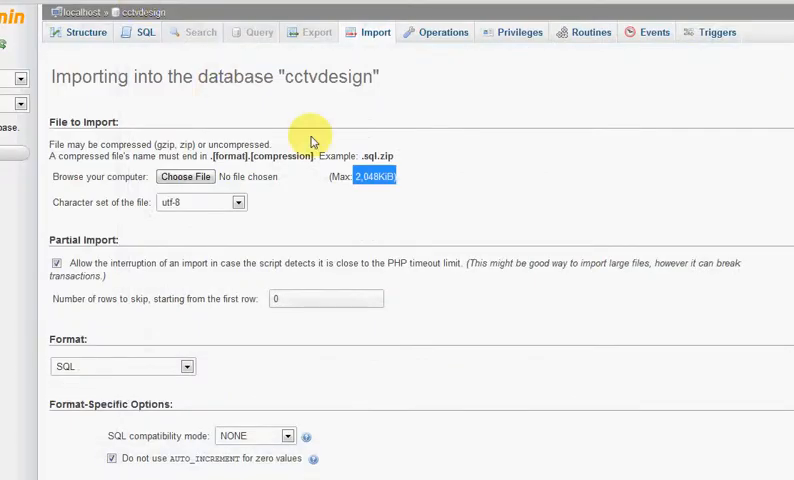
pyautogui.moveTo(451, 203)
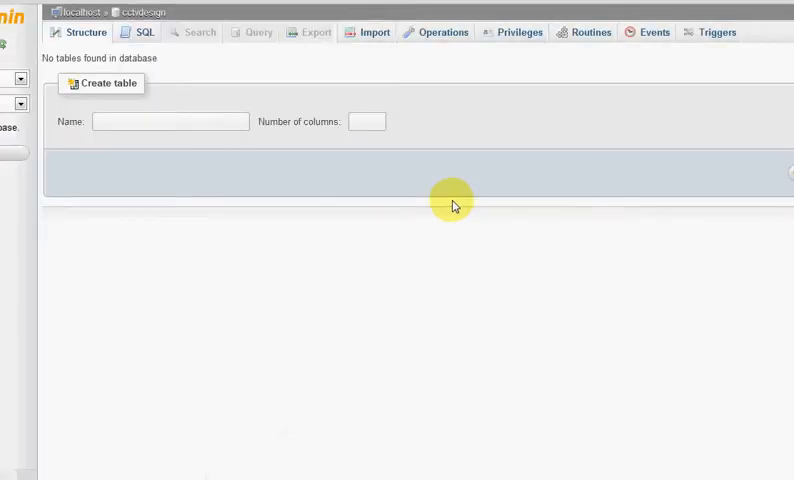
pyautogui.moveTo(316, 32)
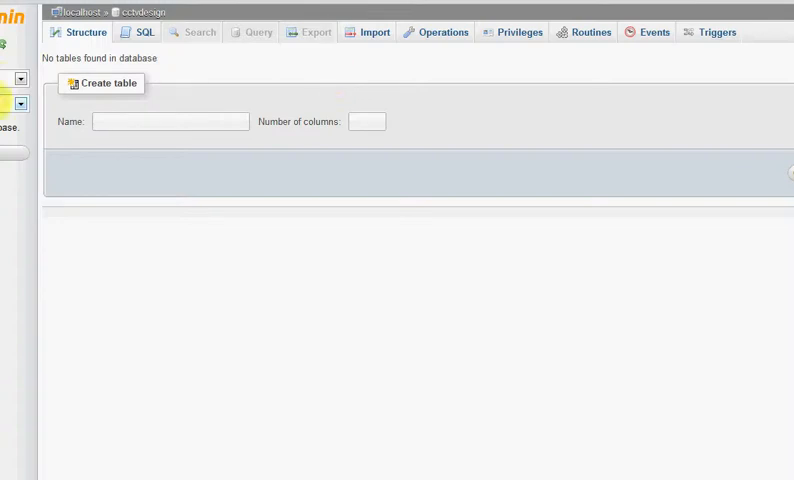
pyautogui.moveTo(4, 107)
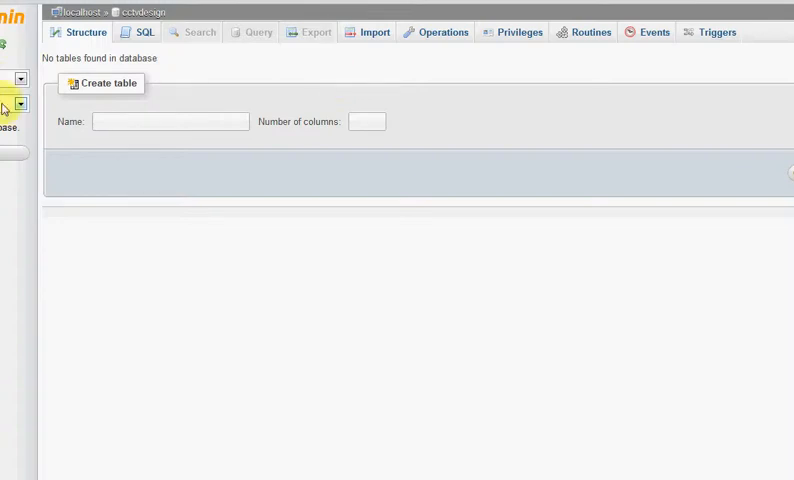
# - Import design 1(1).sql from the upload/ server directory into cctvdesign
pyautogui.click(373, 32)
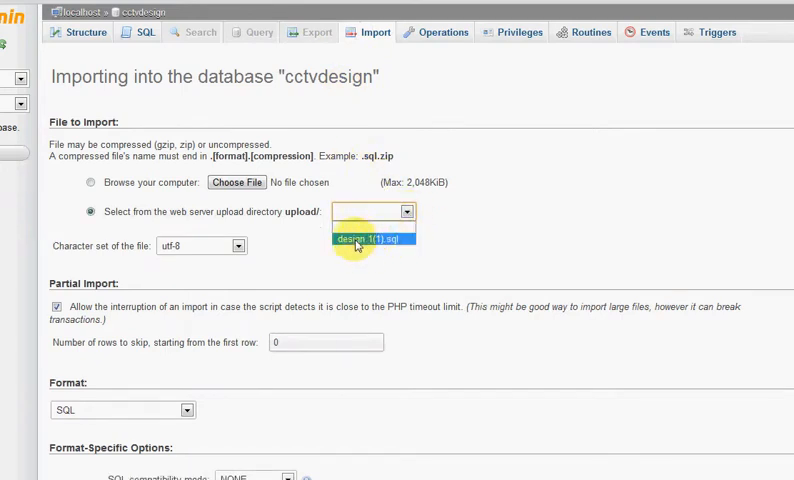
pyautogui.click(372, 239)
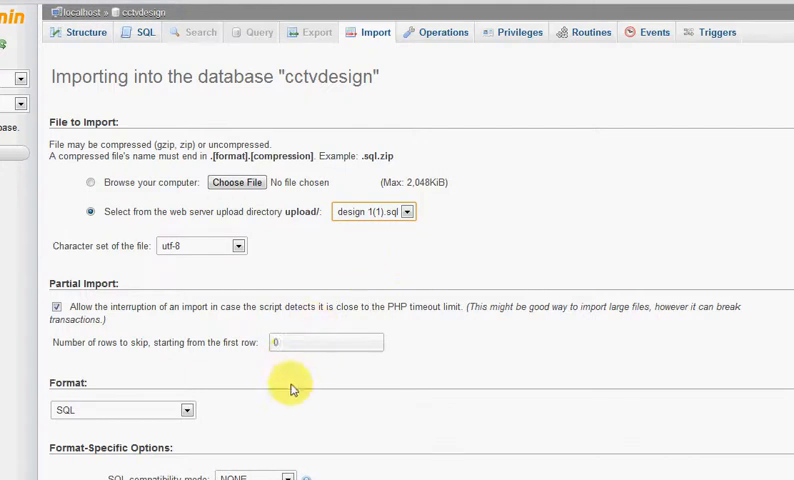
pyautogui.scroll(-3)
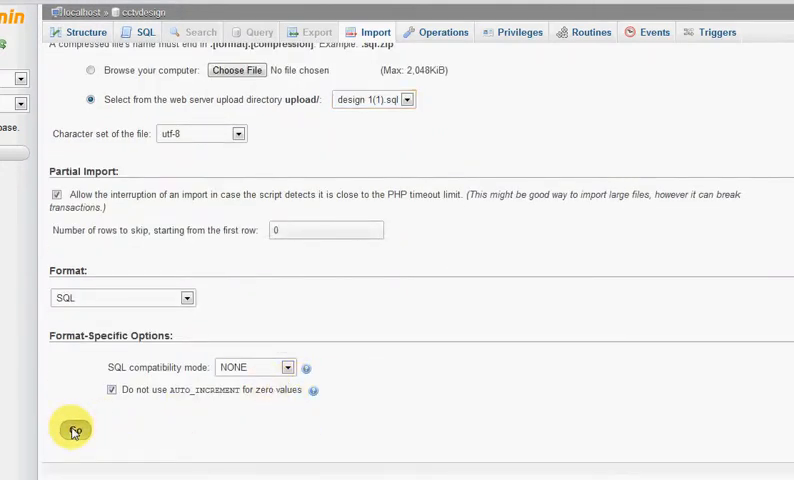
pyautogui.click(74, 428)
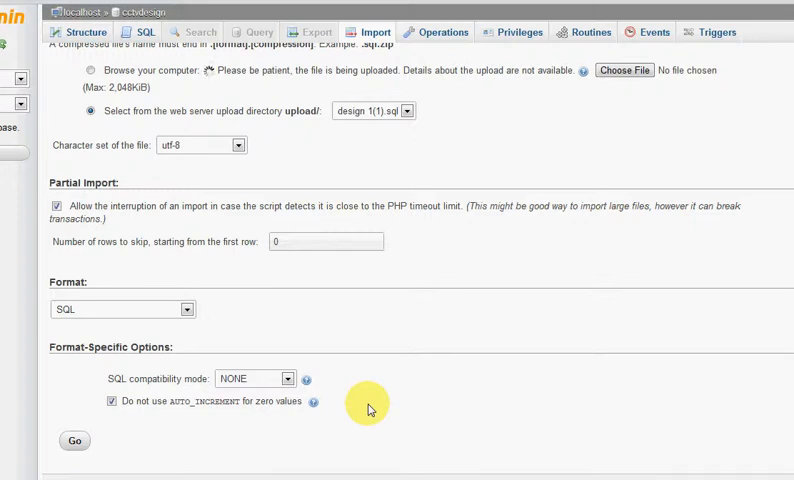
pyautogui.click(74, 440)
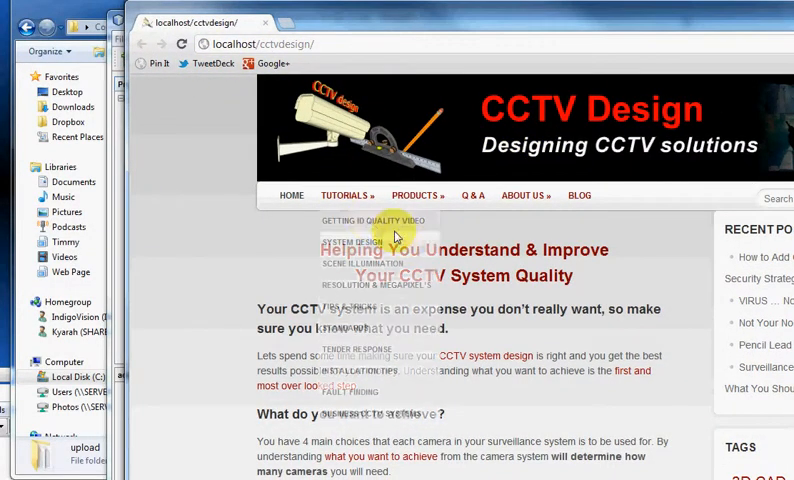
# - Open the Getting ID Quality Video tutorial at localhost/cctvdesign/tutorials/id-quality-video, which returns 404
pyautogui.click(371, 220)
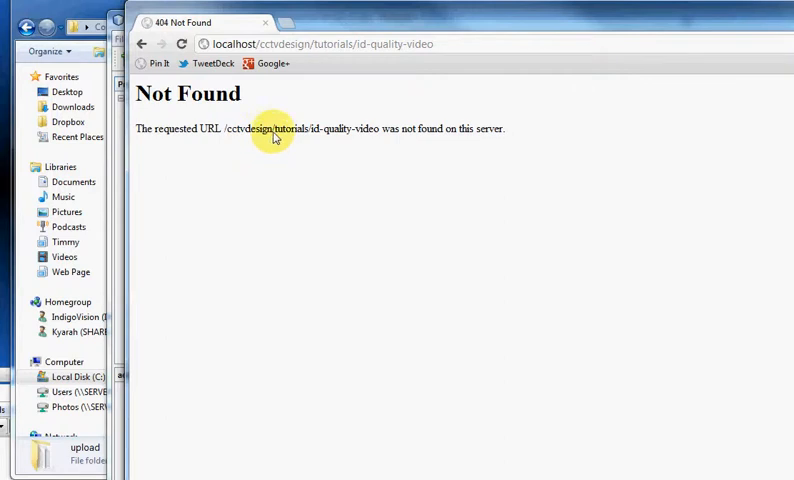
pyautogui.moveTo(675, 64)
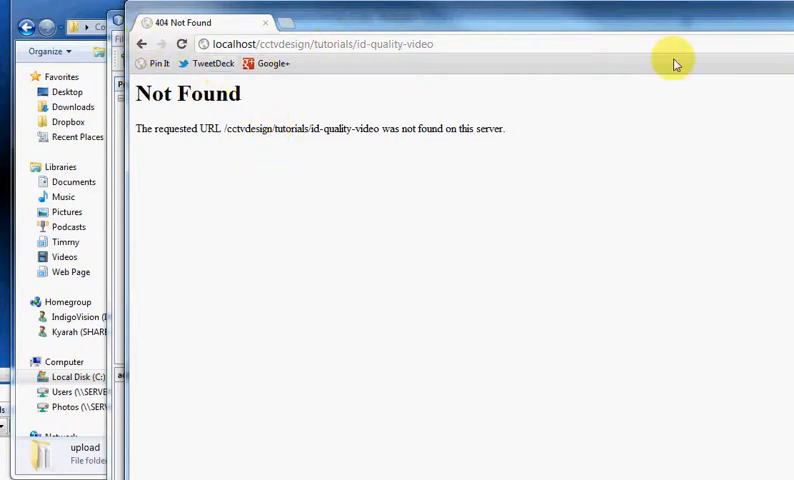